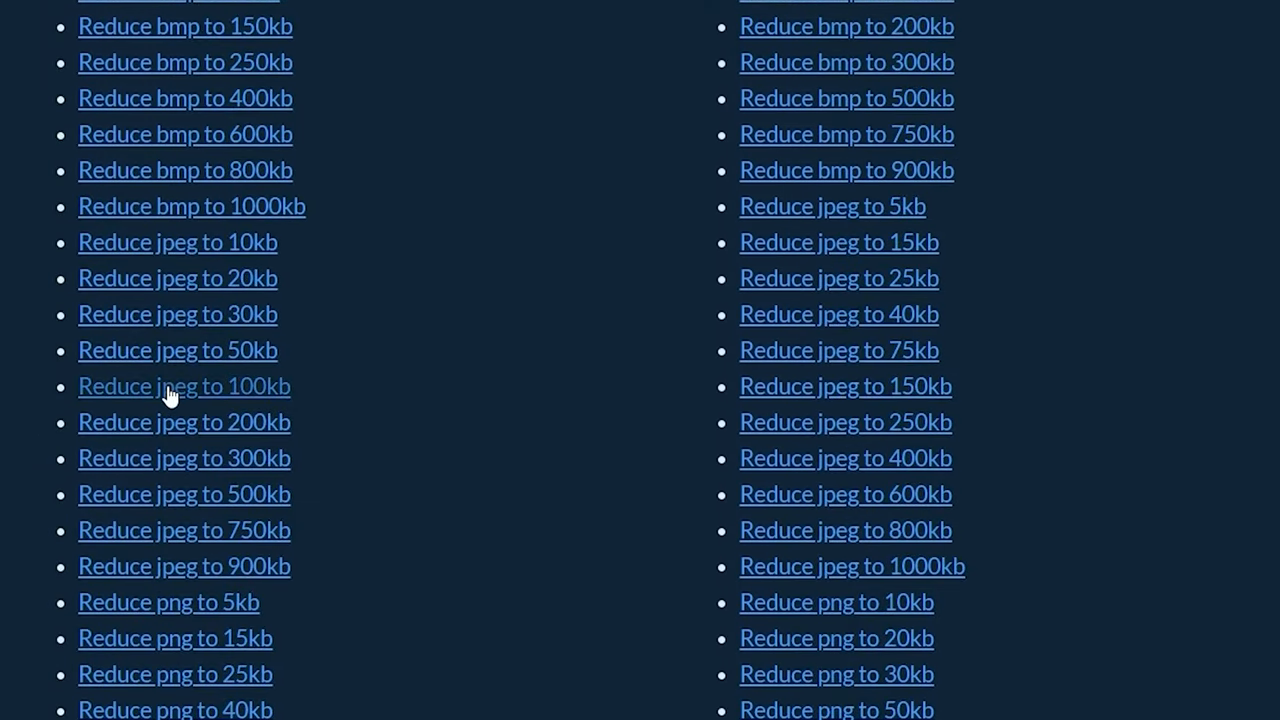
Choose the 'Reduce jpeg to 100kb' tool from ezyZip's compression links.
left_click(184, 386)
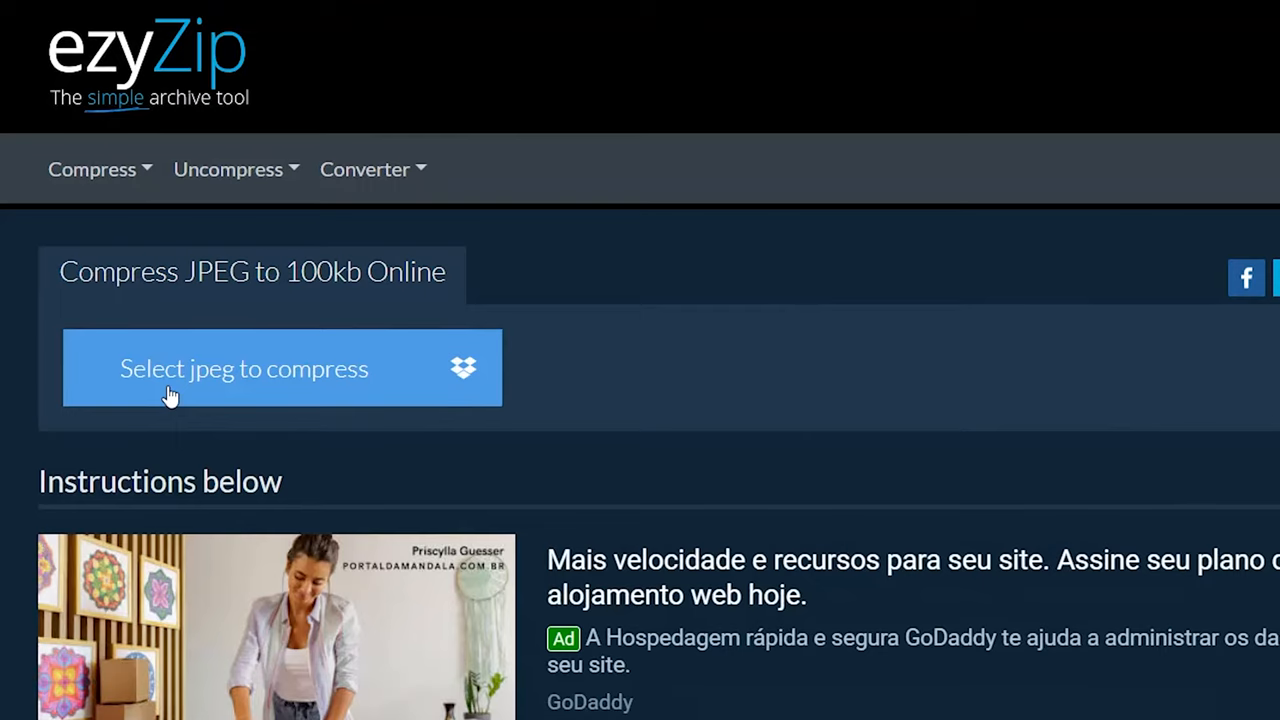
Load the 307.81 kB, 2791x3907 JPEG with the Max Size left at 100kb.
left_click(244, 368)
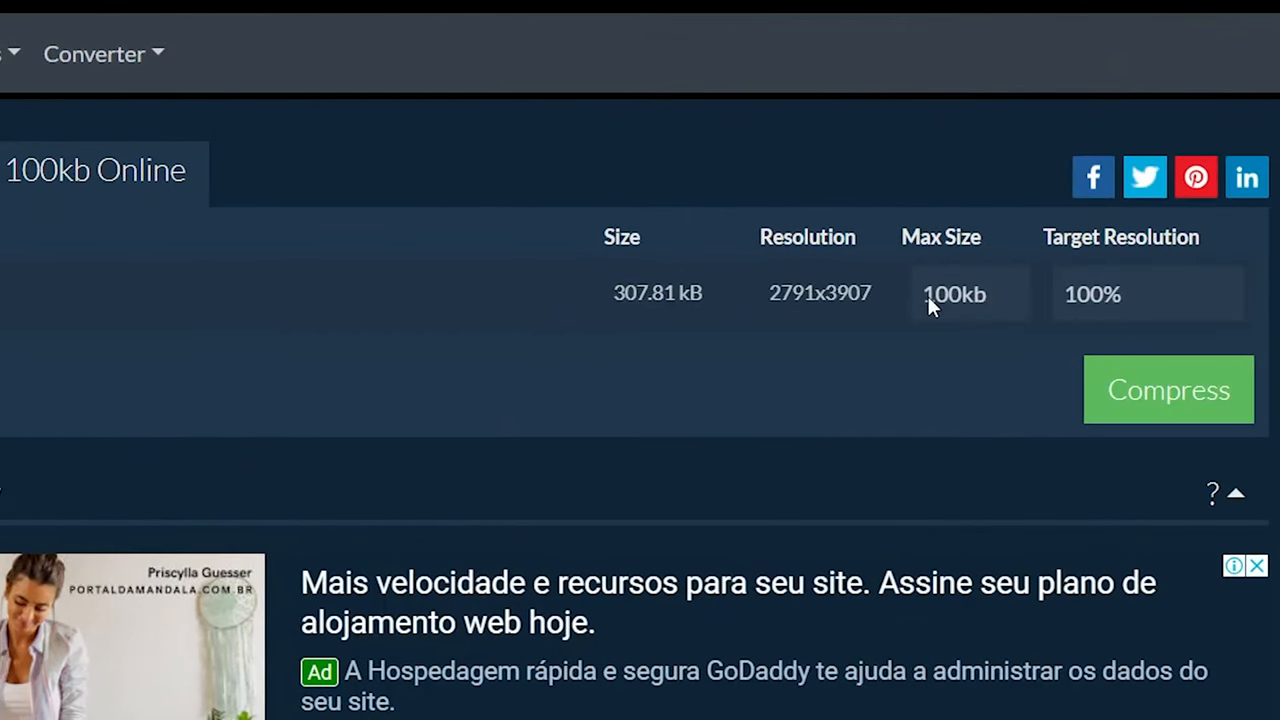
mouse_move(1096, 300)
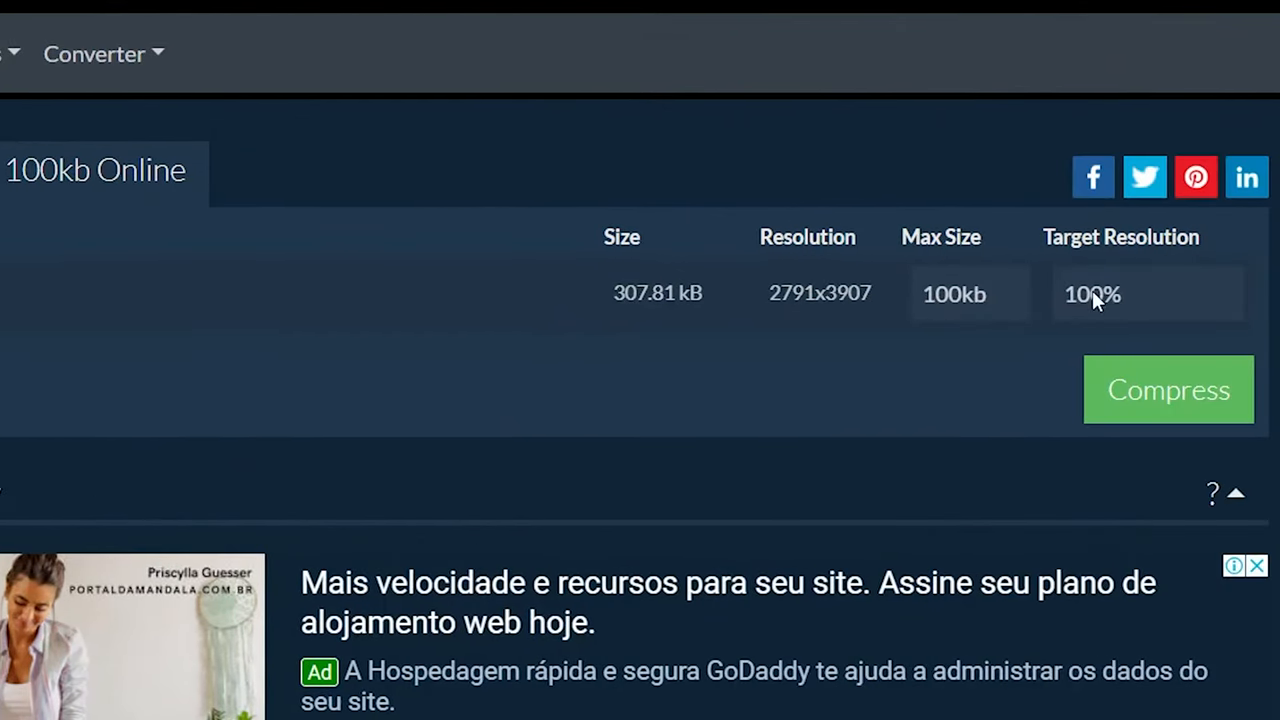
mouse_move(1048, 296)
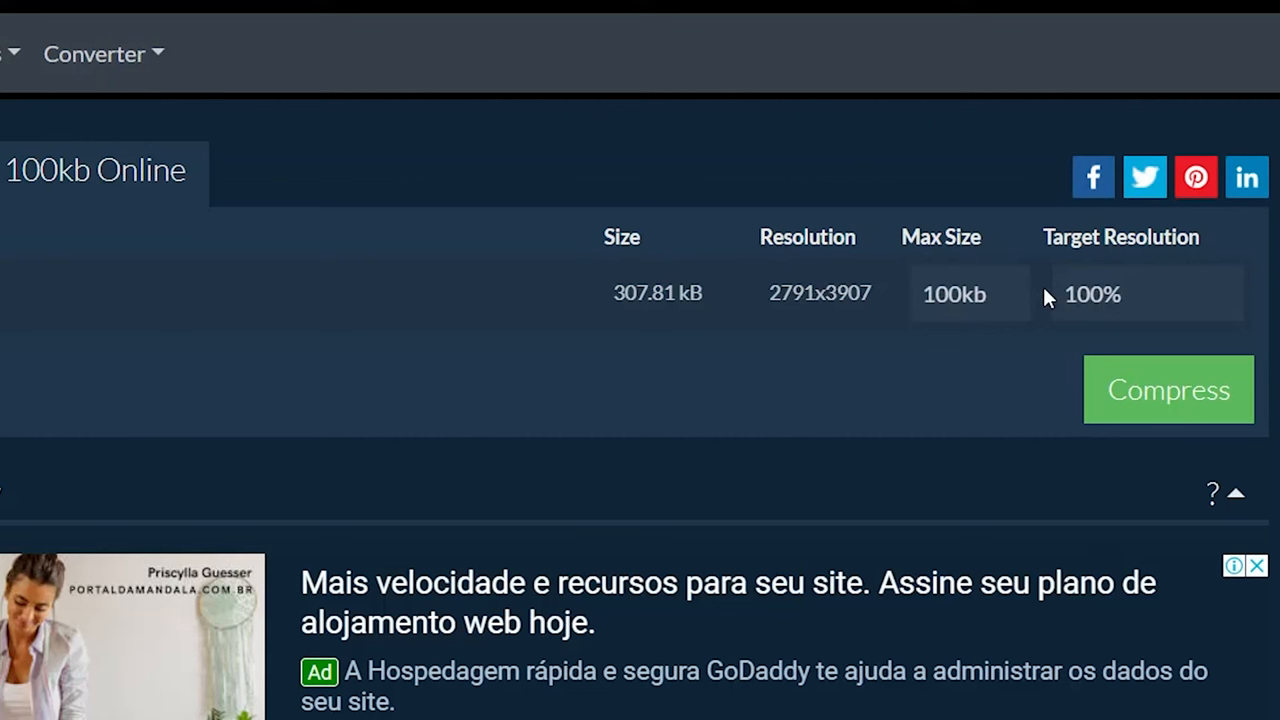
Compress the JPEG from 307.81 kB down to 98.61 kB at 2791x3907.
left_click(1168, 388)
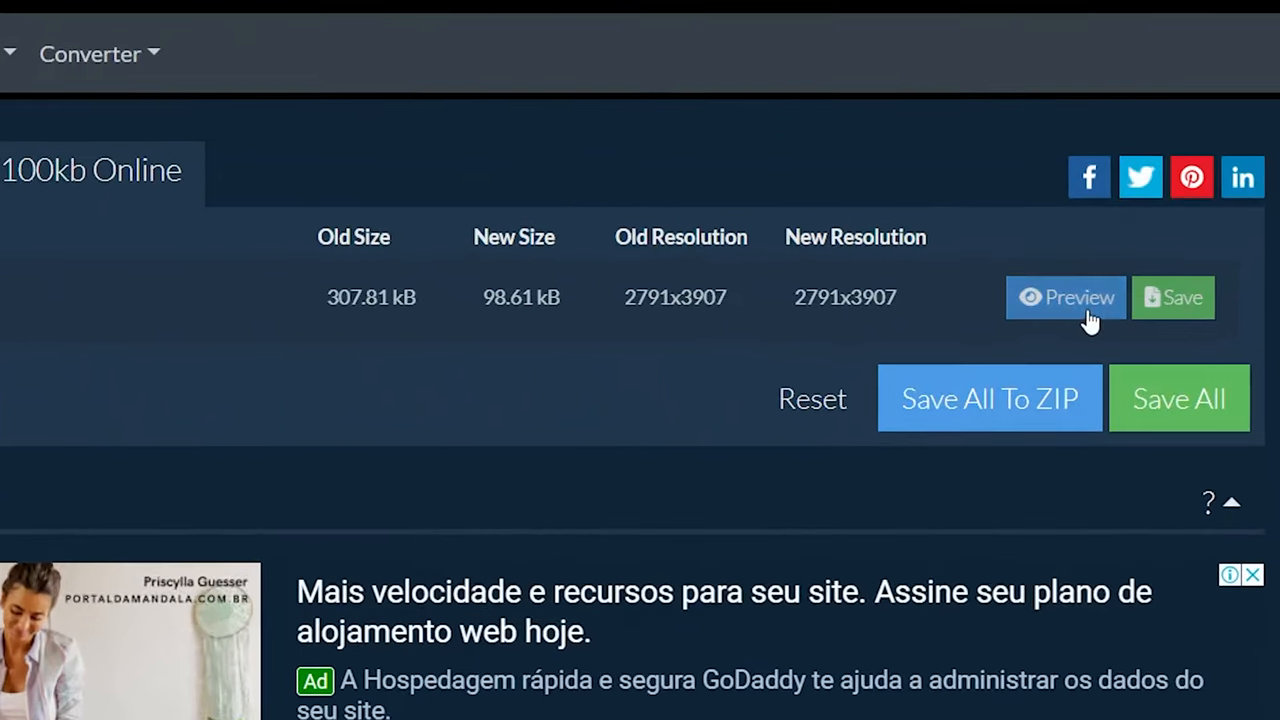
Preview the compressed banana image, then save it to the Desktop as Banana.jpeg beside Banana.jpg.
left_click(1064, 296)
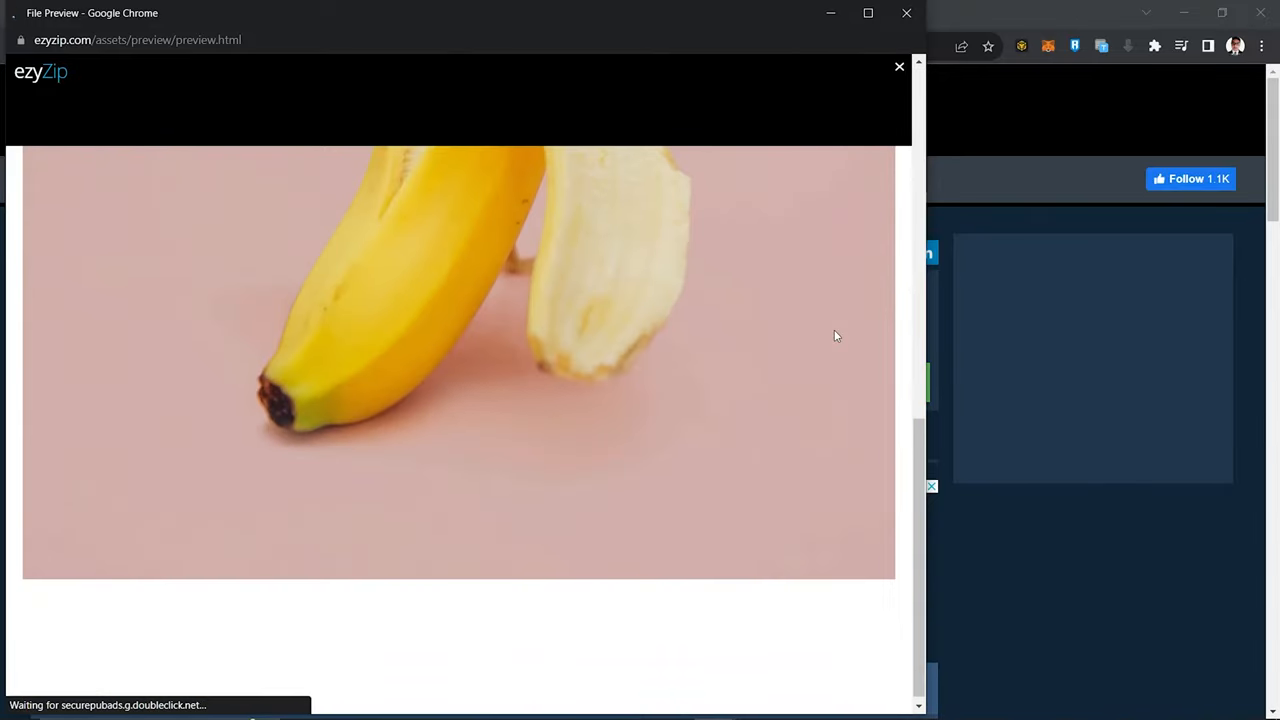
left_click(900, 66)
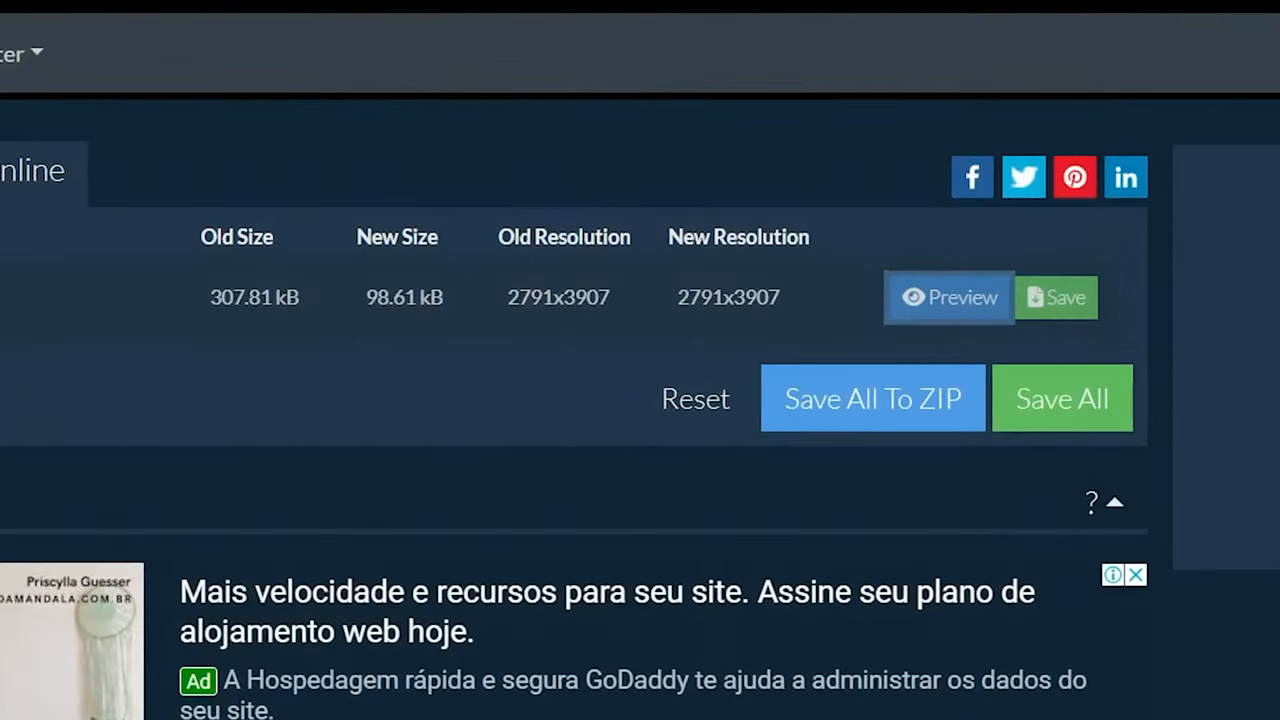
mouse_move(1056, 244)
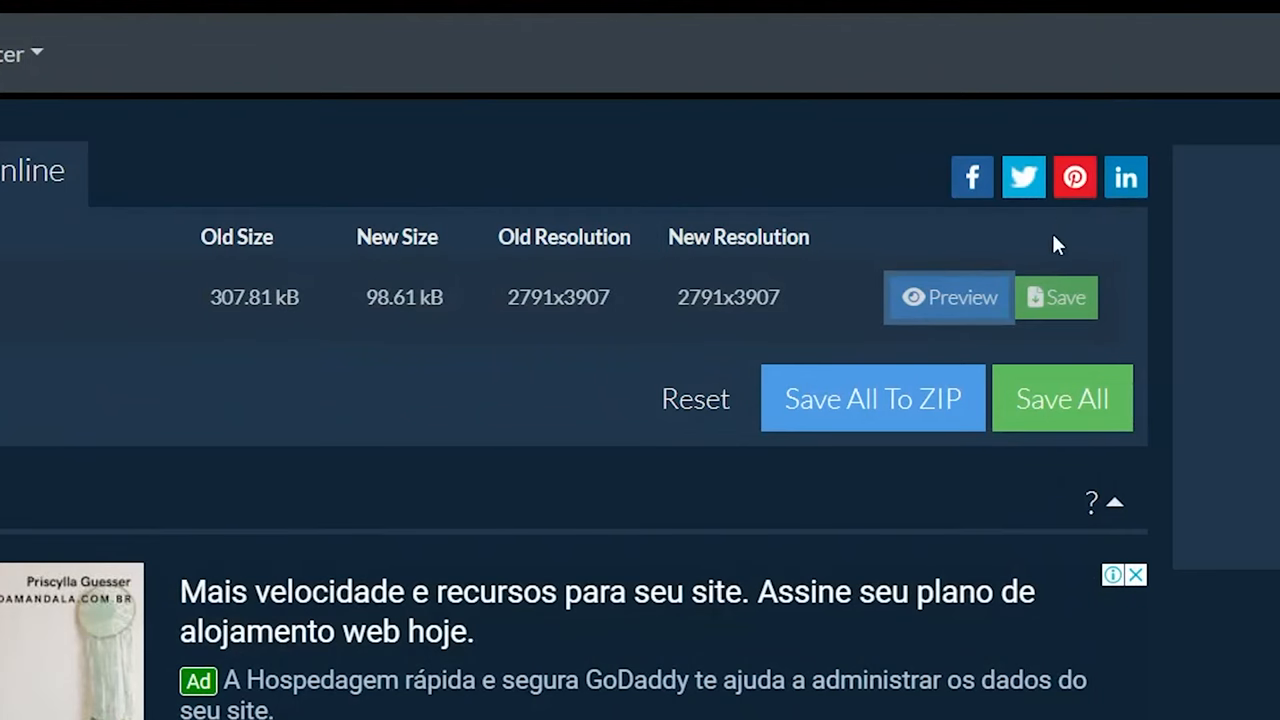
left_click(1056, 296)
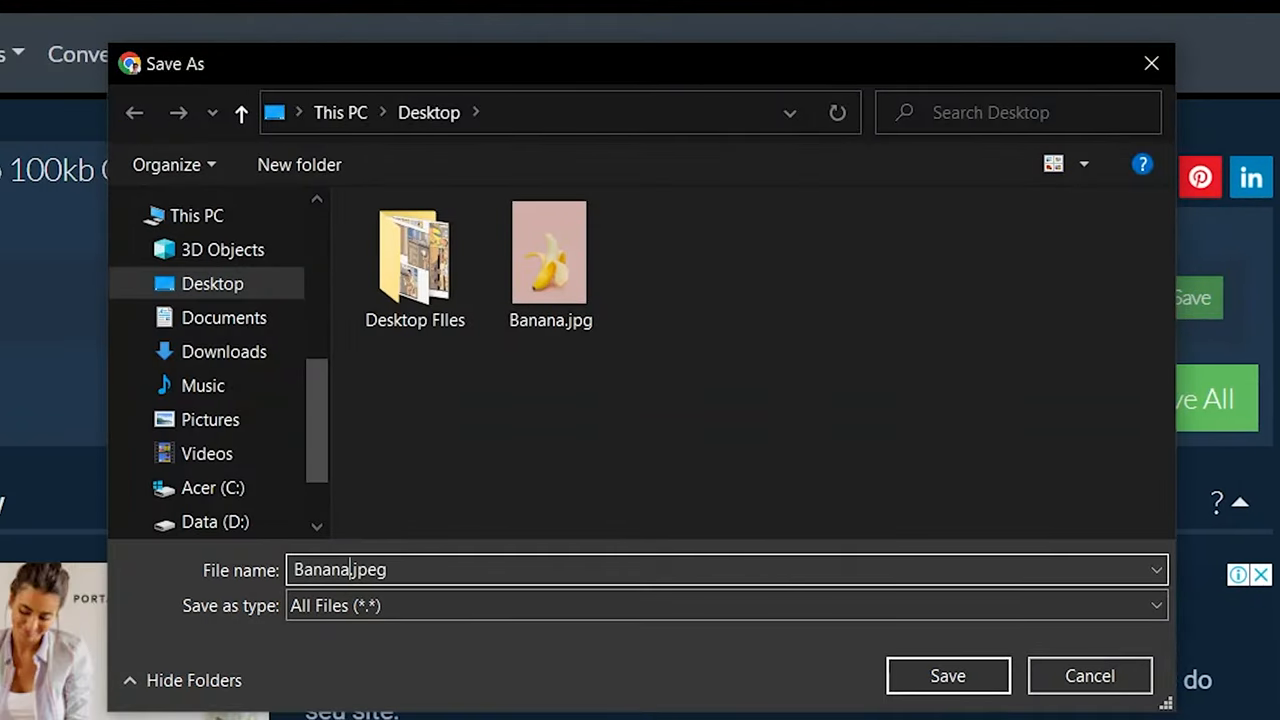
left_click(948, 676)
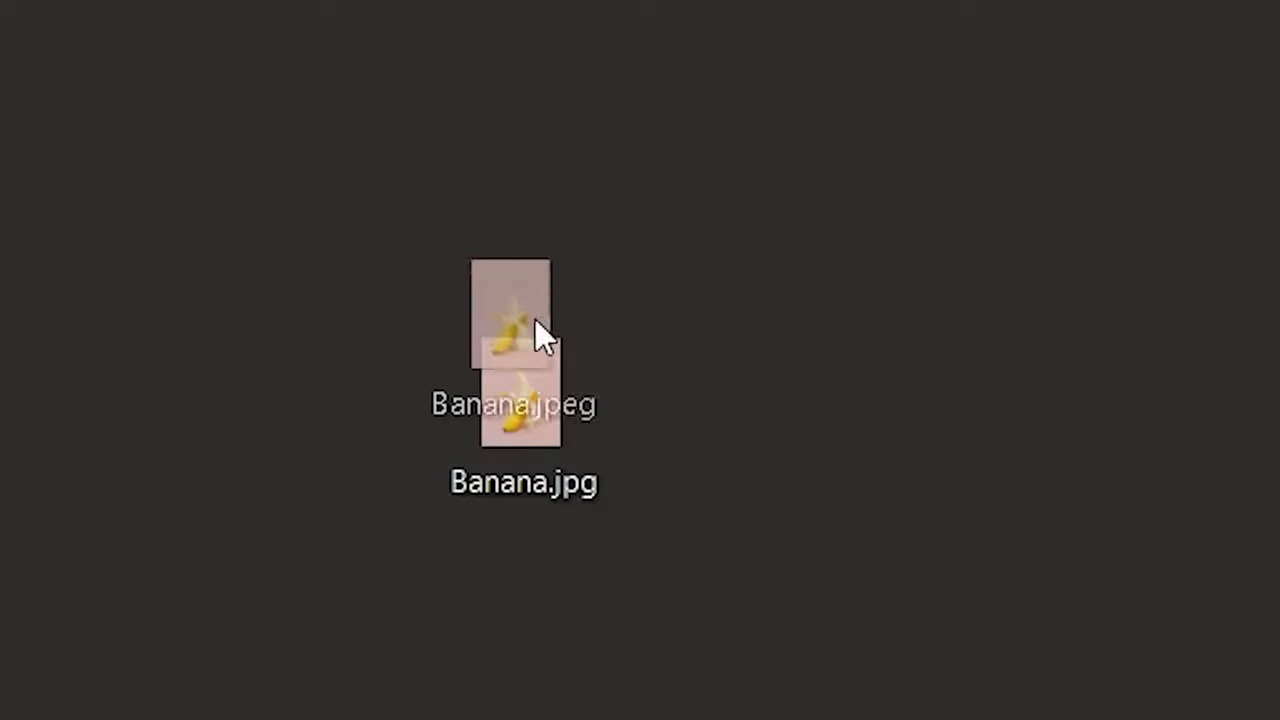